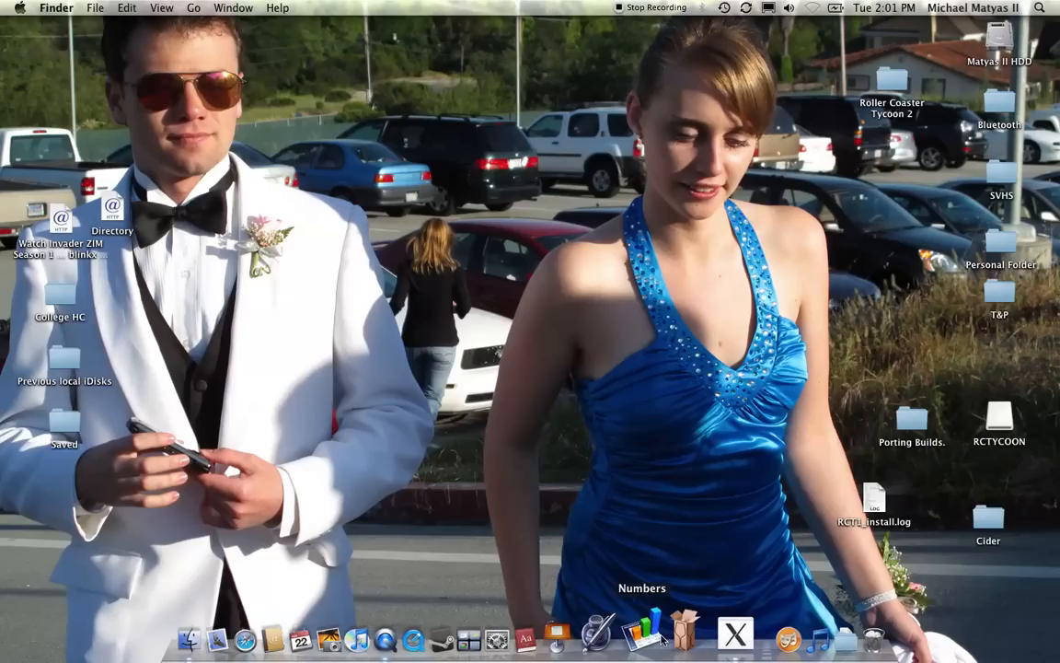
mouse_move(671, 534)
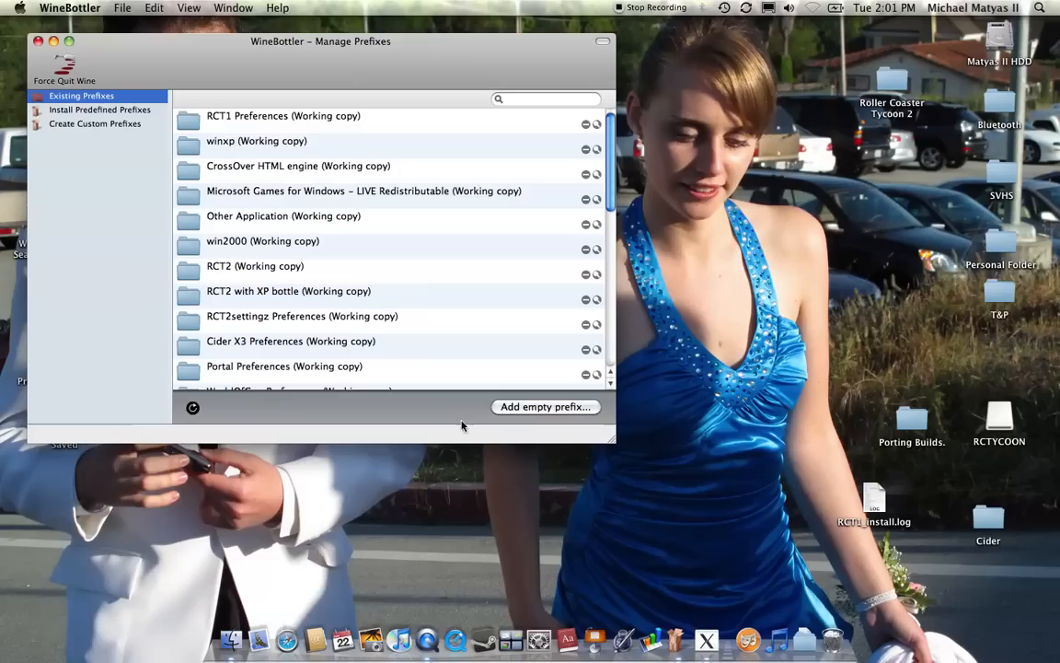
Create a custom prefix installing Setup.exe from the RCTYCOON disc, with Self-contained enabled
left_click(95, 123)
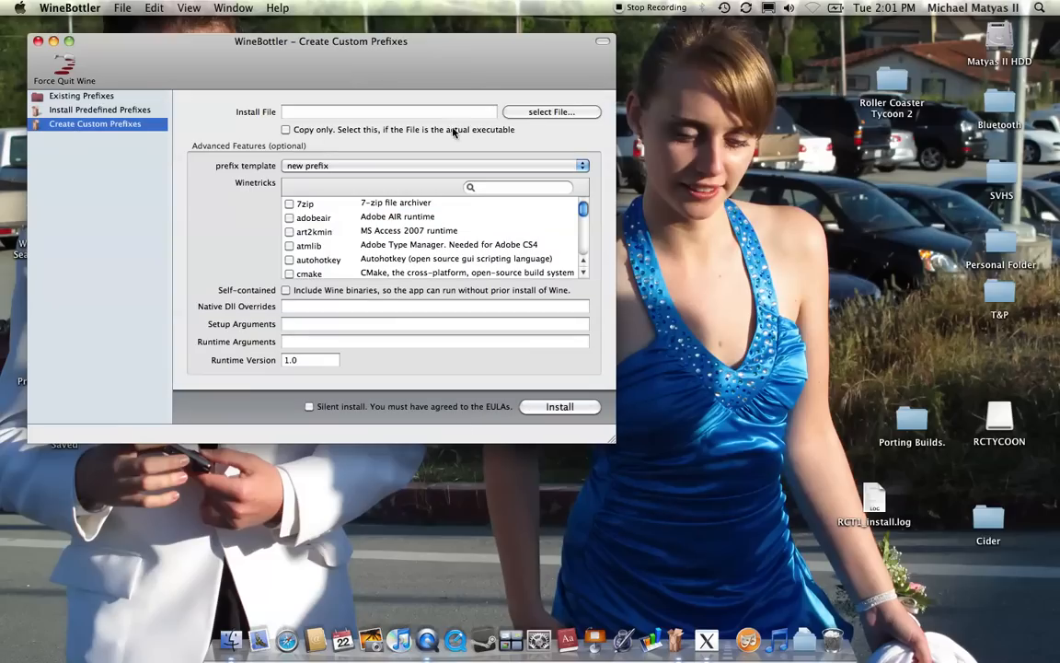
left_click(550, 111)
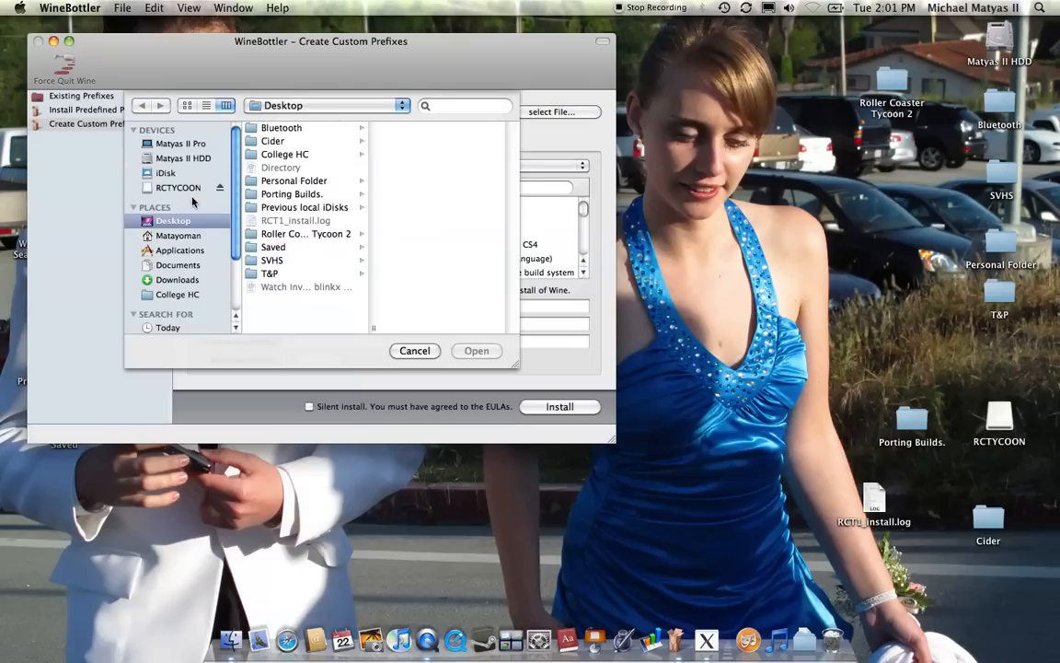
left_click(179, 187)
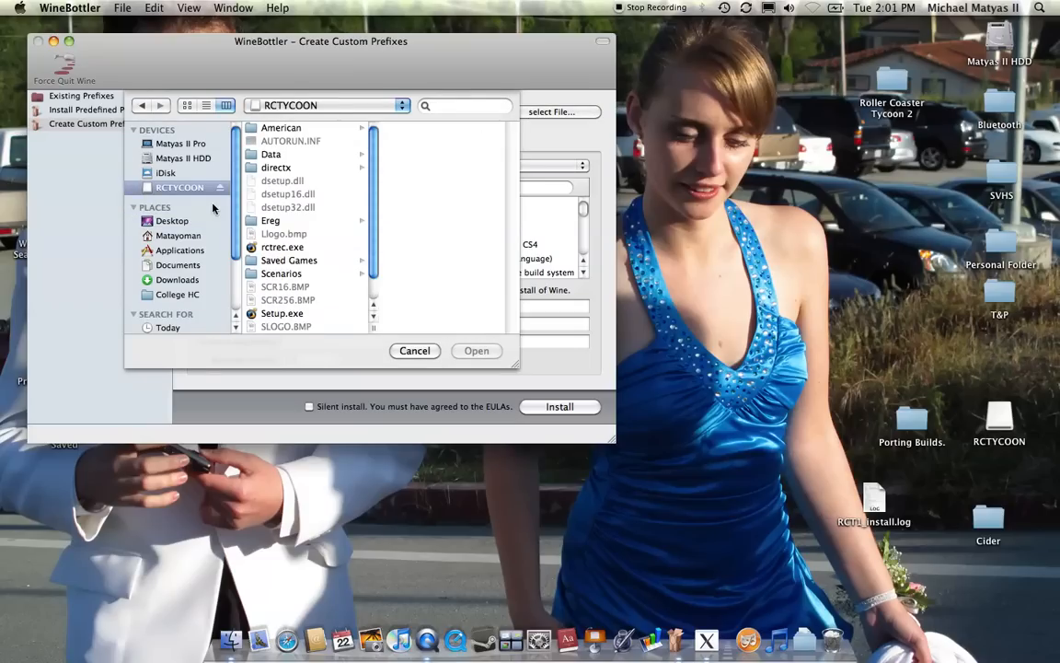
scroll("down", 3)
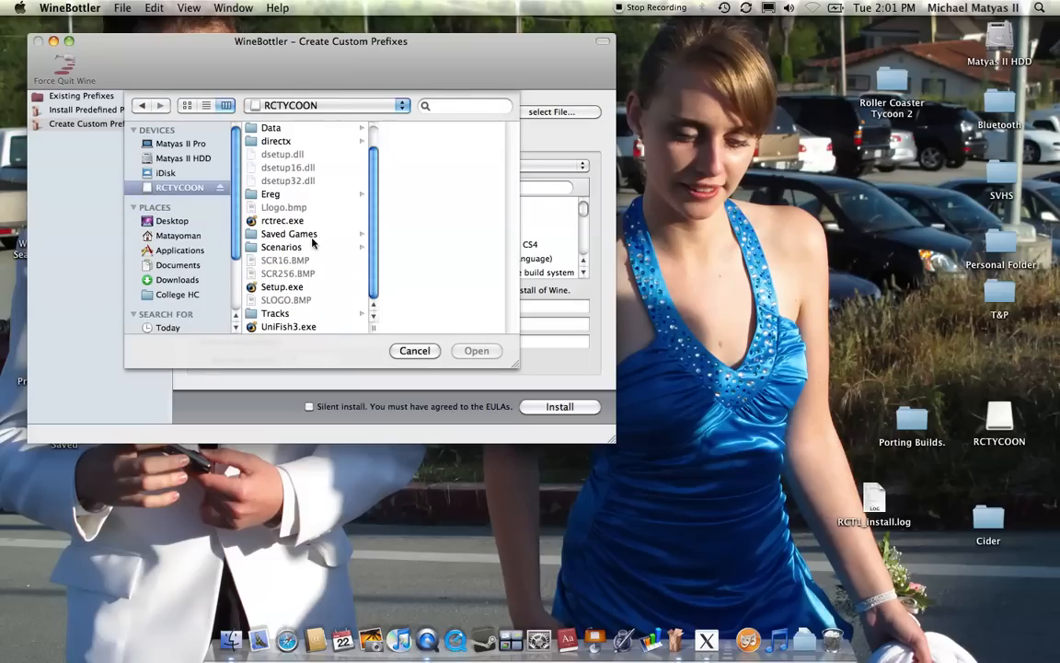
left_click(282, 286)
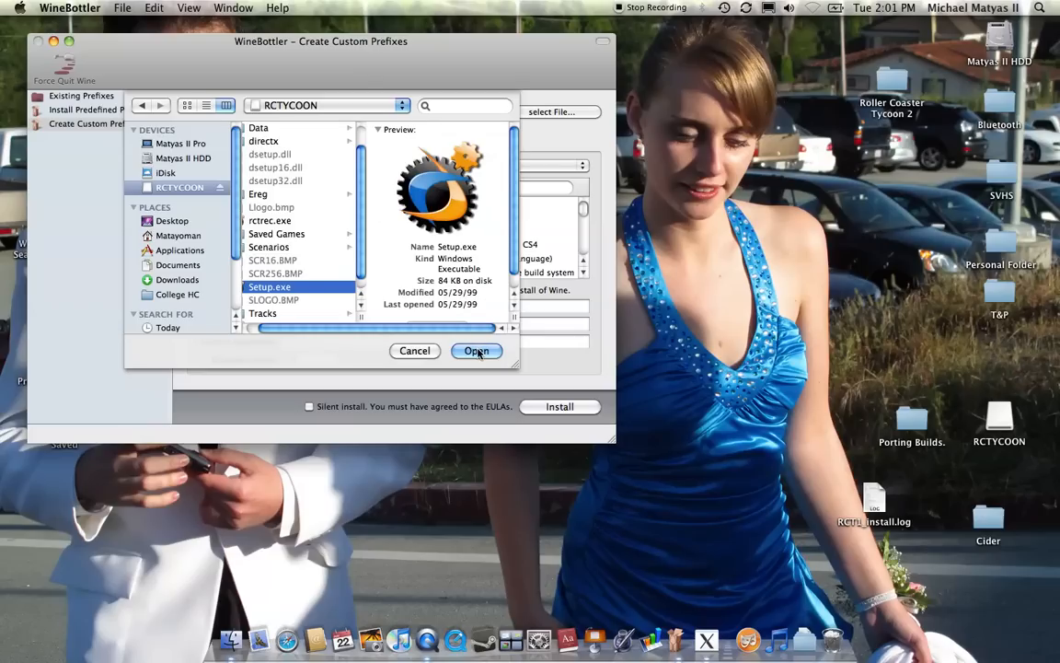
left_click(477, 351)
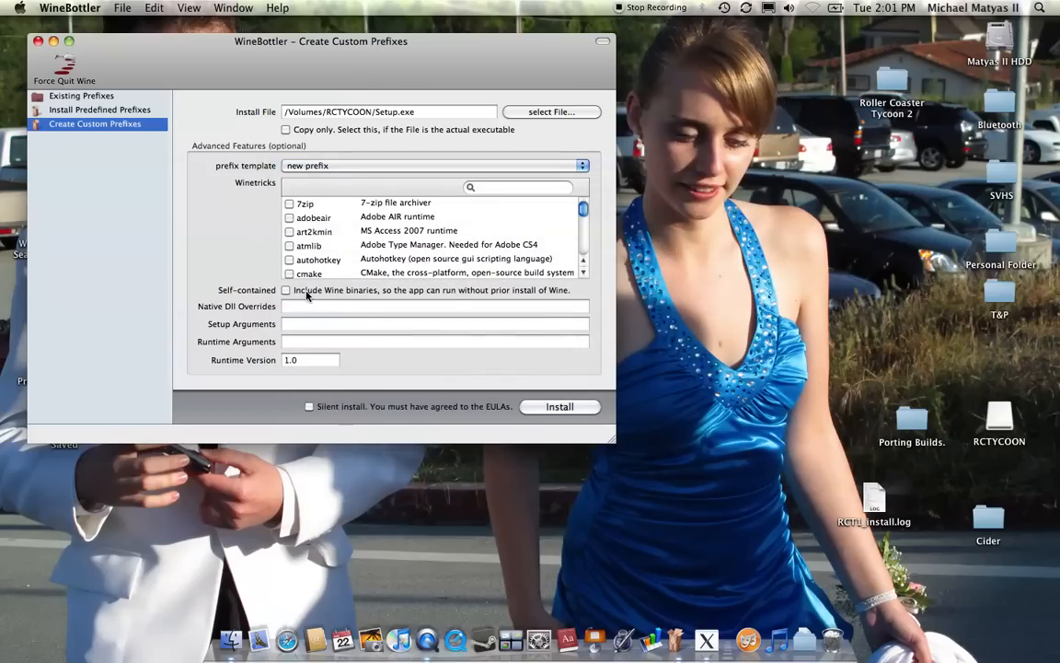
left_click(286, 290)
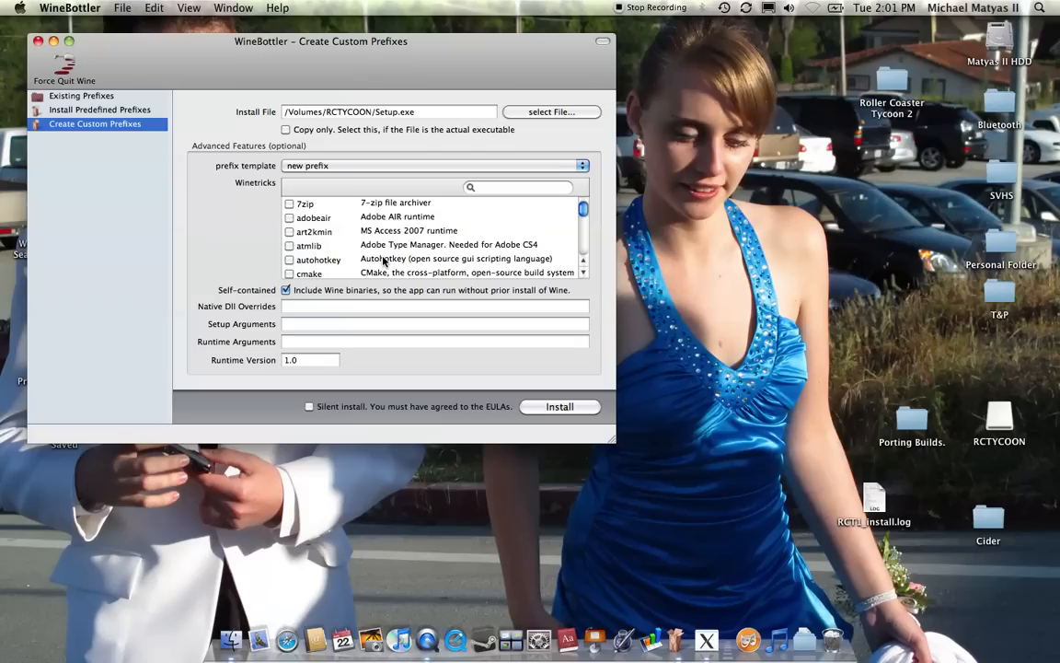
scroll("down", 3)
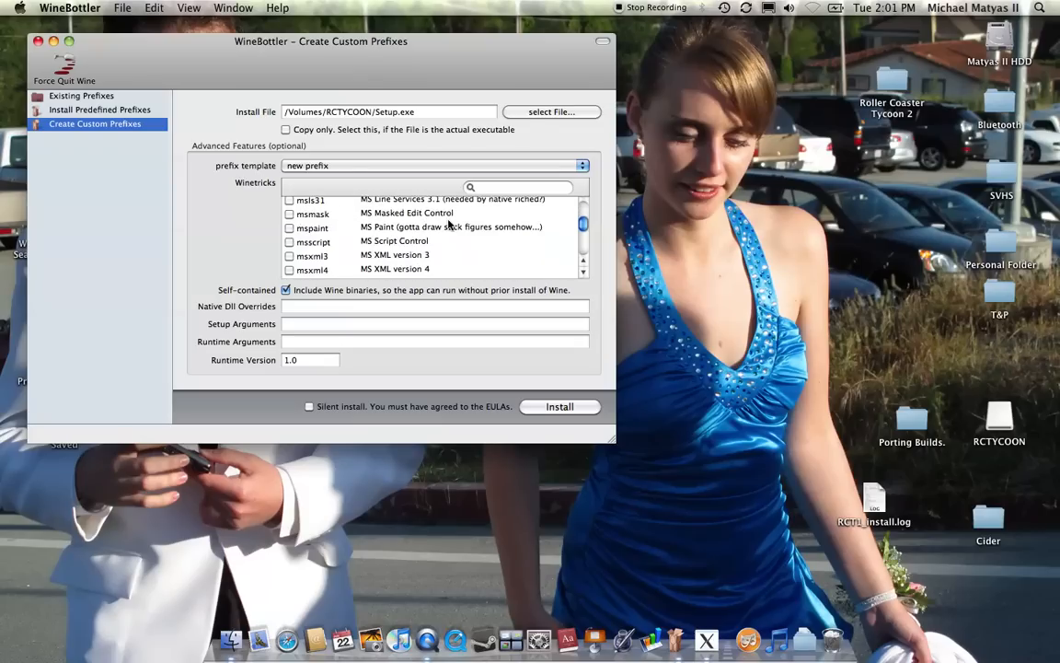
scroll("up", 3)
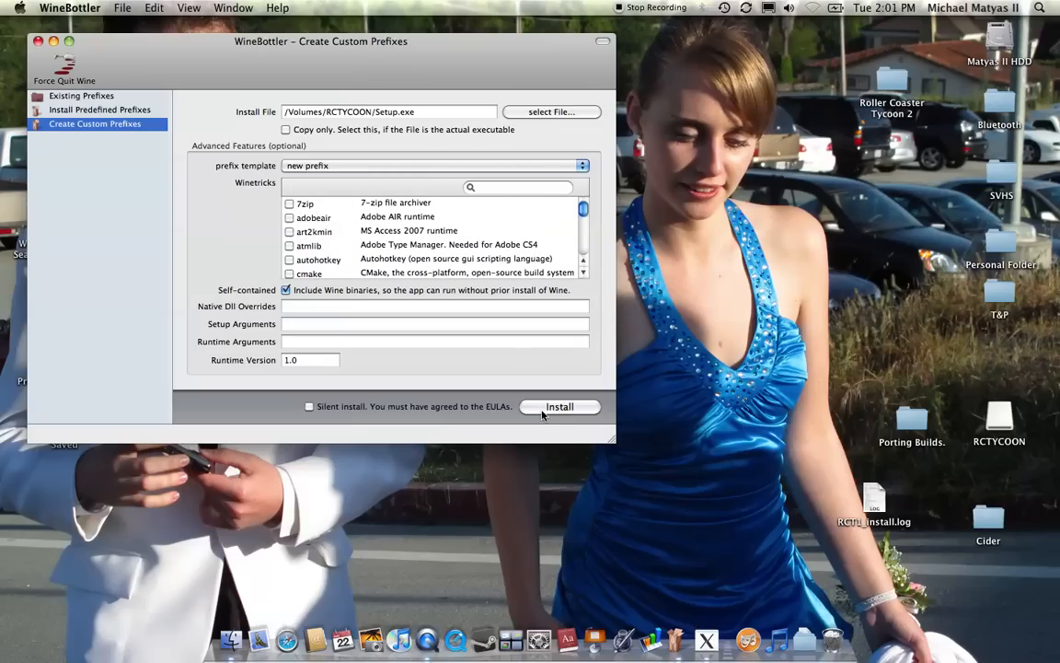
Build the app, saving it to the Desktop as RCT1 to launch the installer
left_click(559, 406)
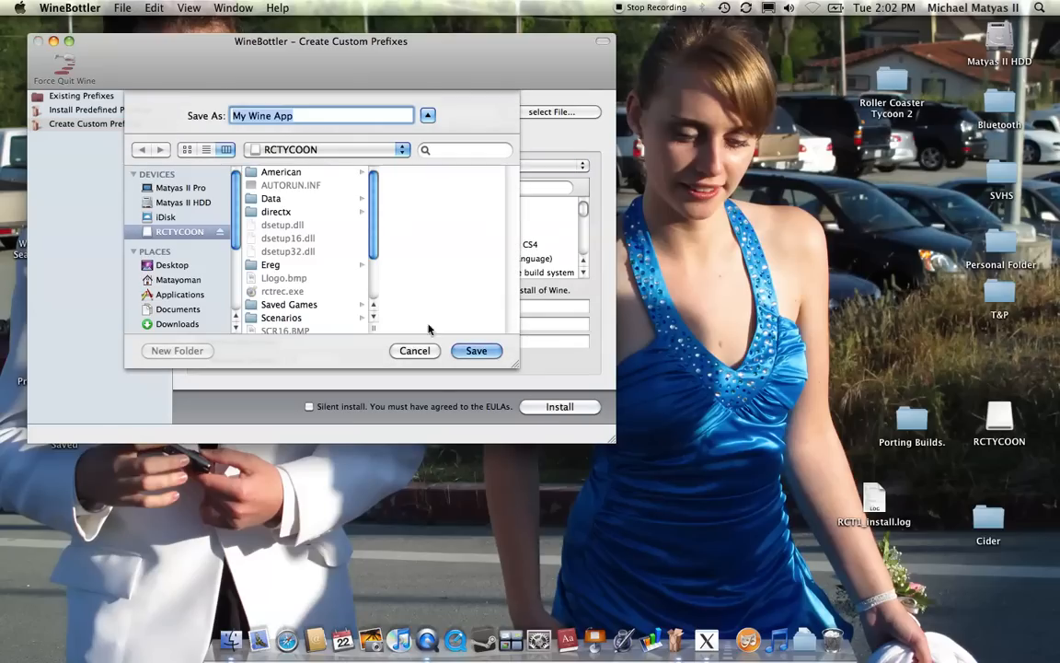
left_click(172, 266)
type("R")
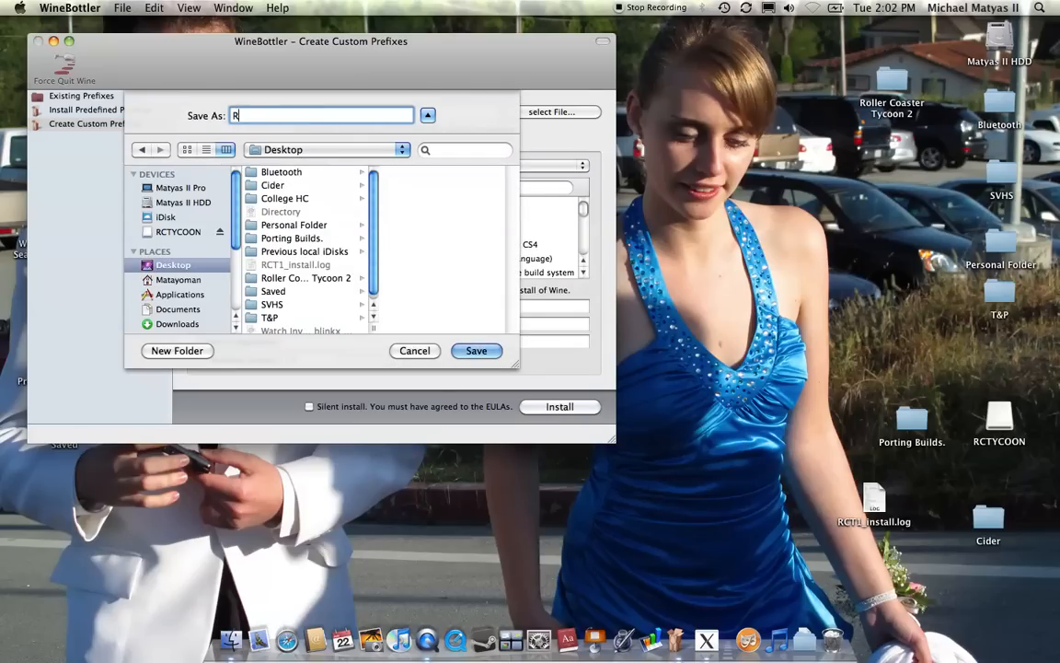
type("CT1")
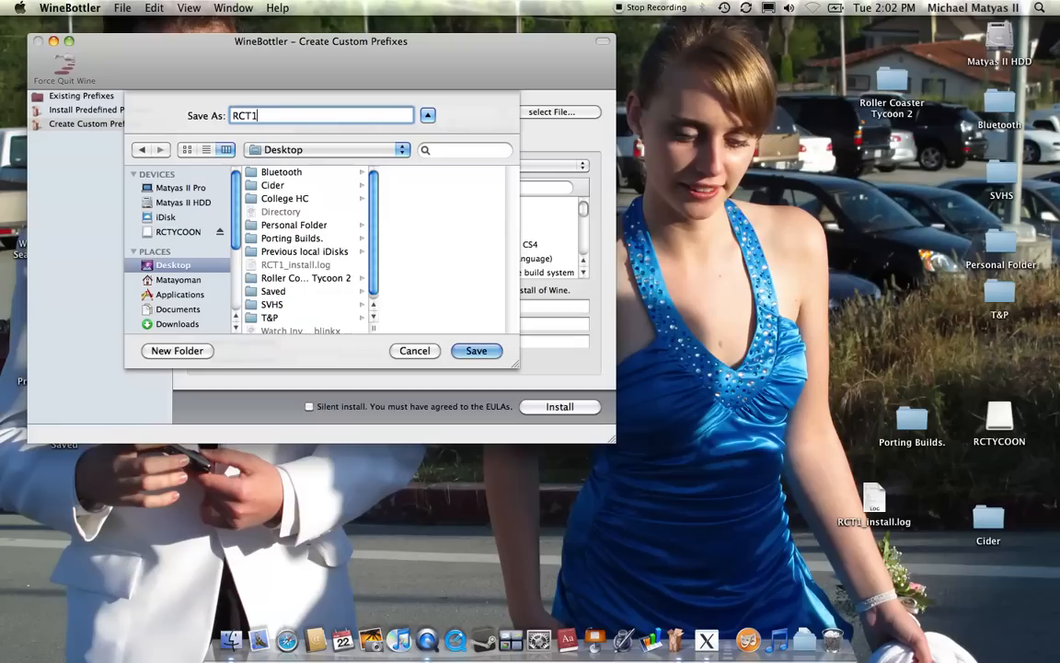
left_click(476, 351)
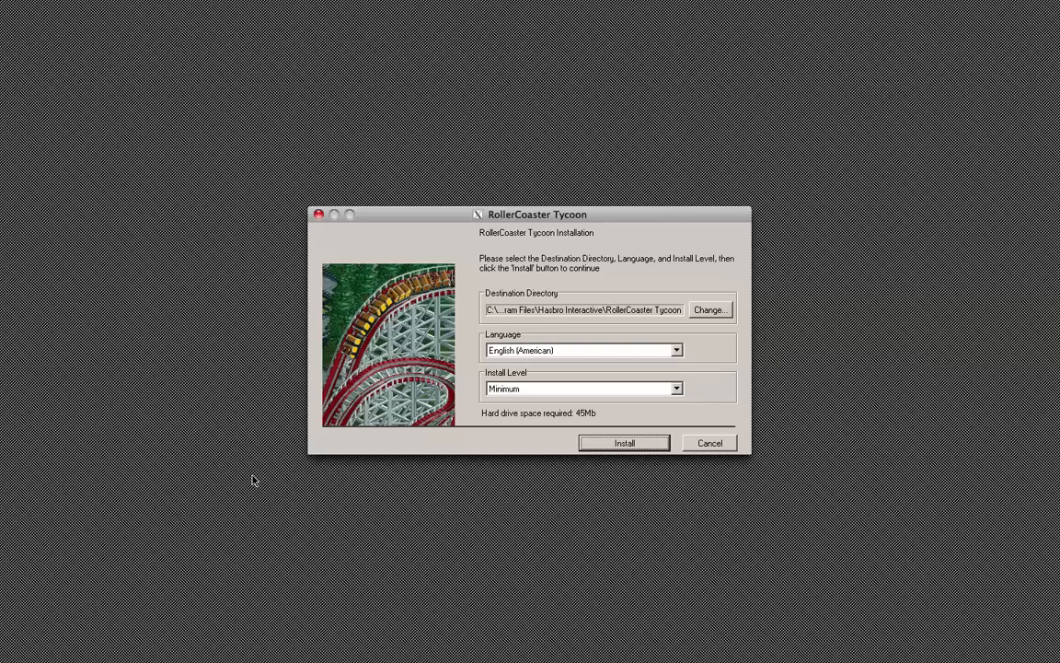
Choose the Full install level, install, and accept the End User Licence Agreement
left_click(677, 388)
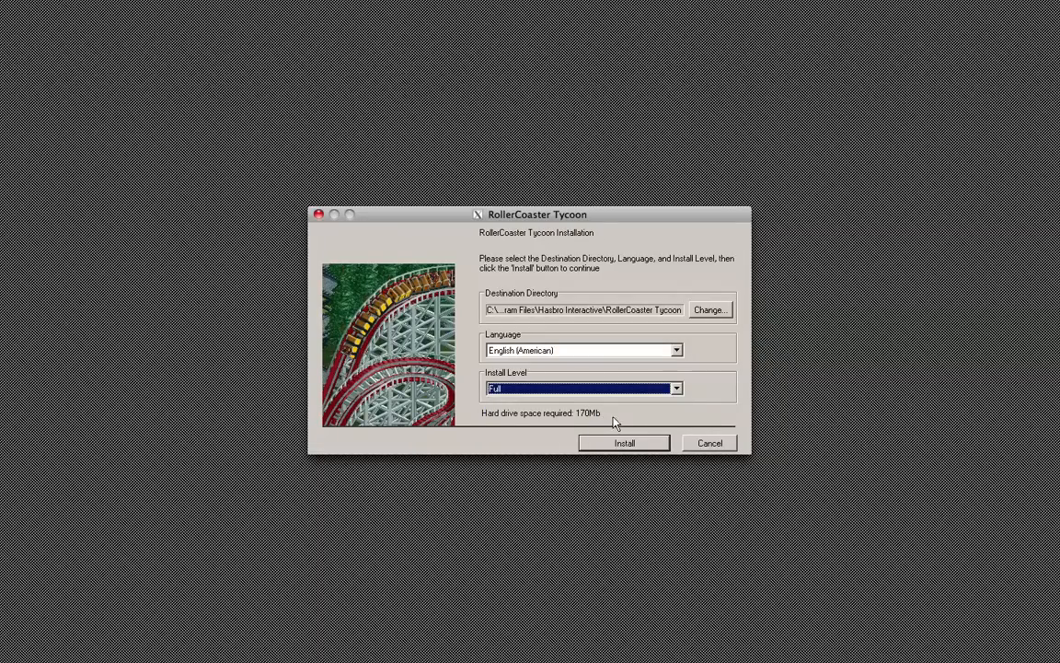
left_click(677, 387)
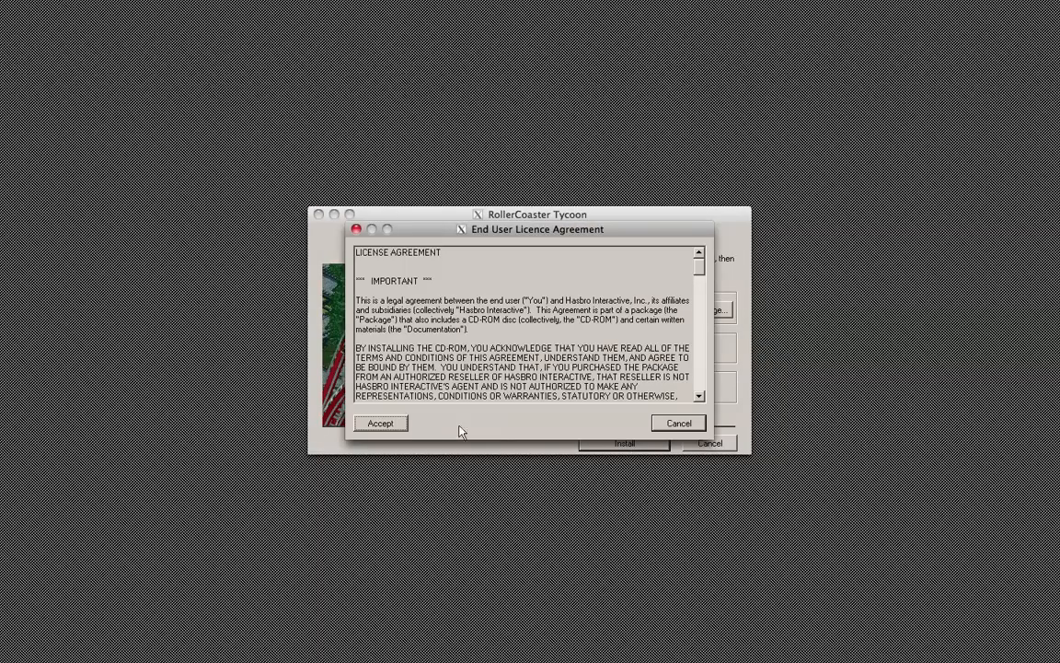
left_click(380, 423)
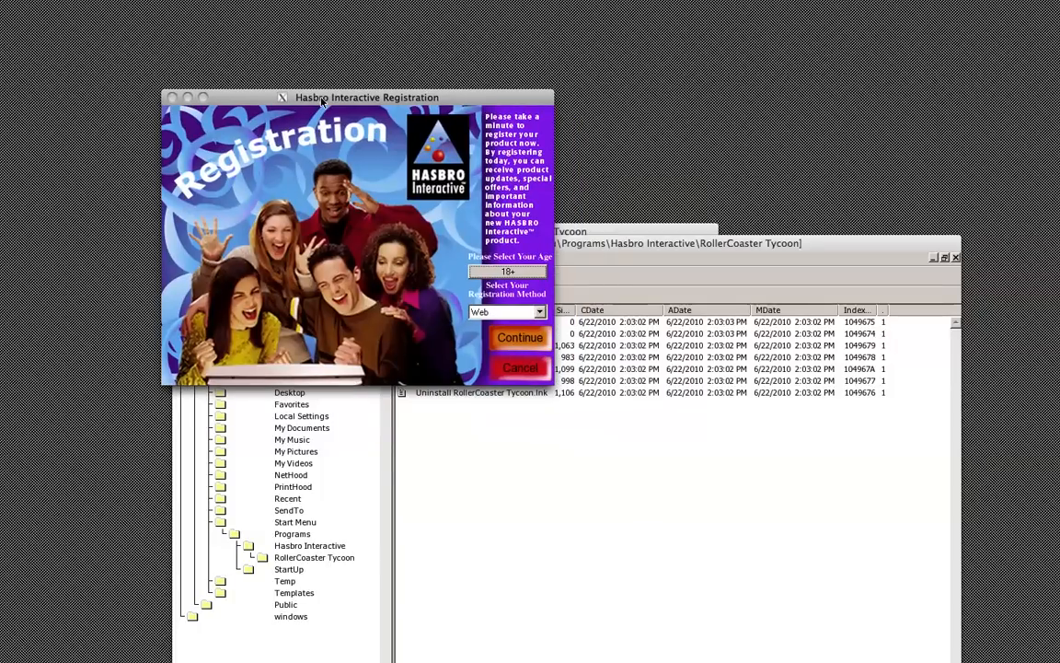
Cancel registration, choose Never Register, and reposition the launcher window
left_click(522, 366)
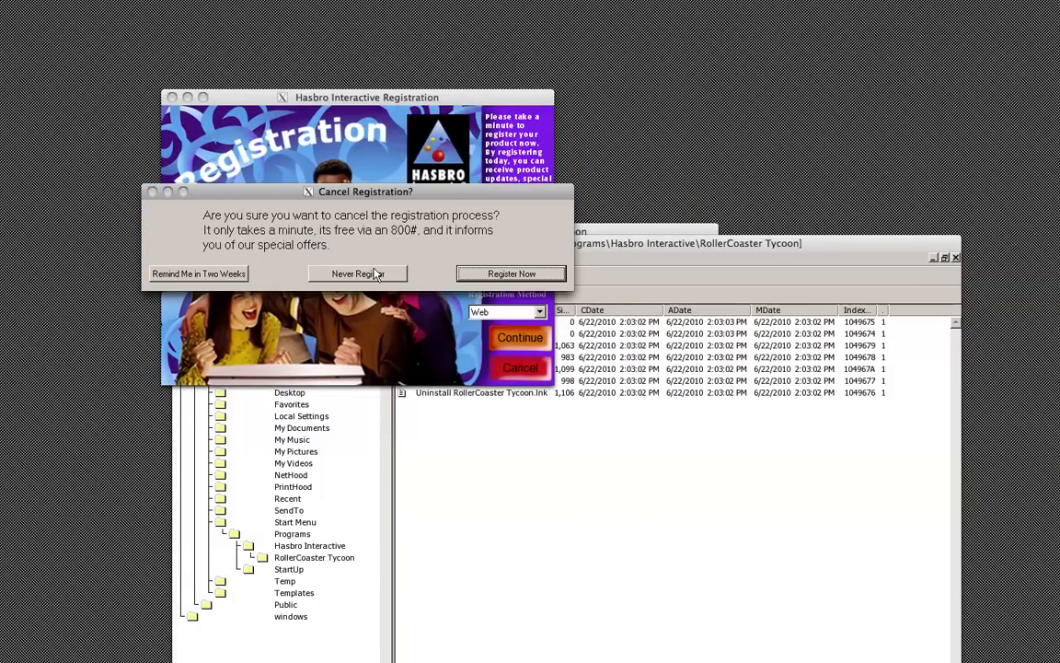
left_click(357, 274)
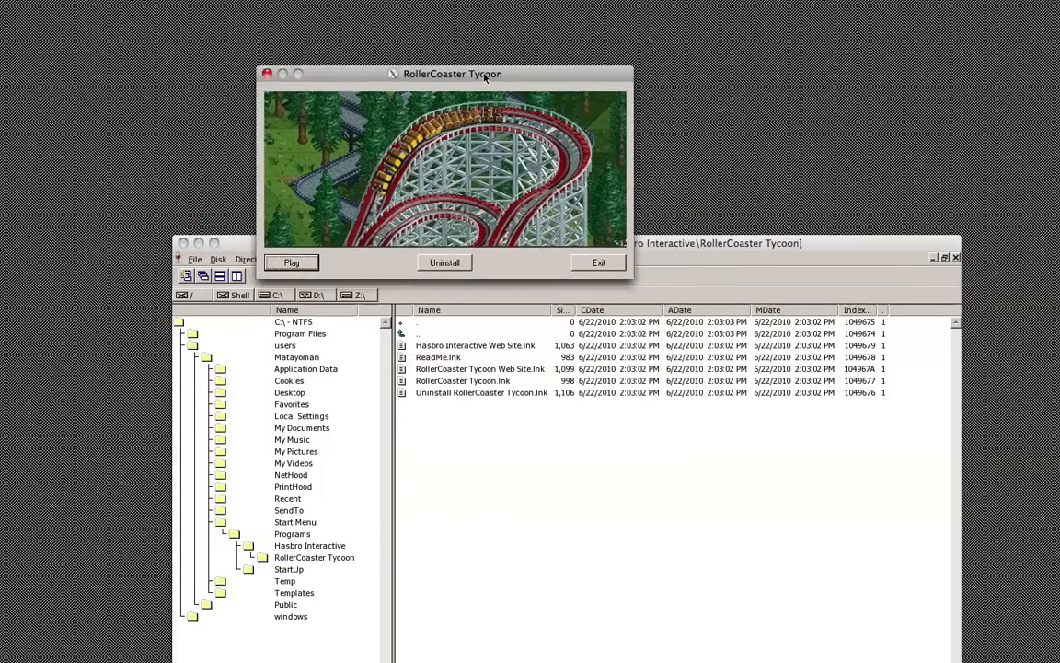
left_click_drag(451, 74, 450, 23)
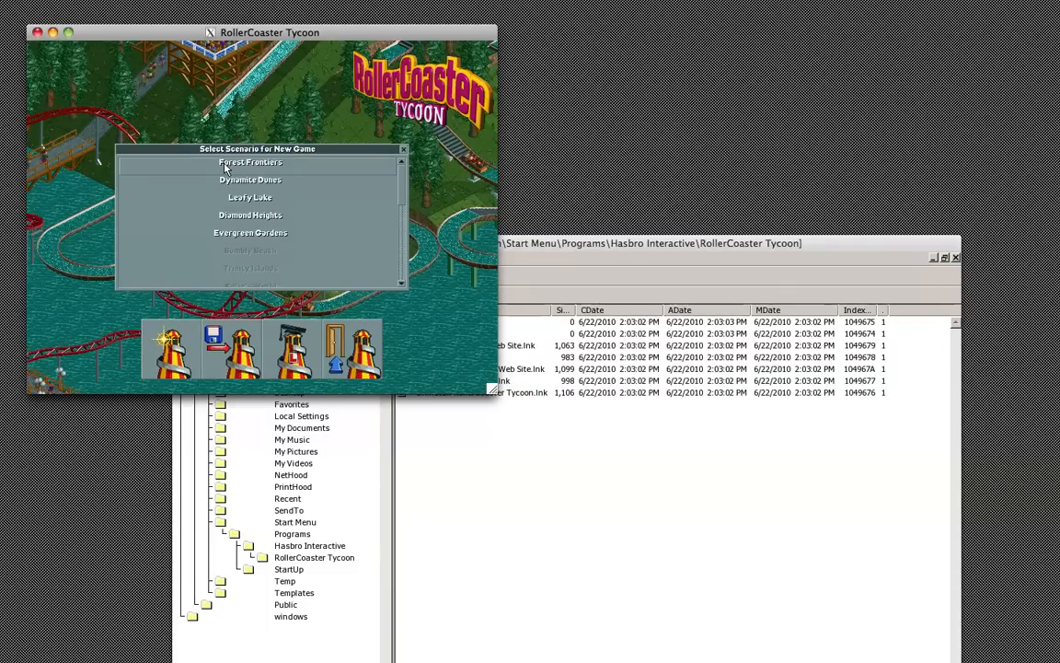
Close Select Scenario and cancel the Load Saved Game dialog
key("volumeup")
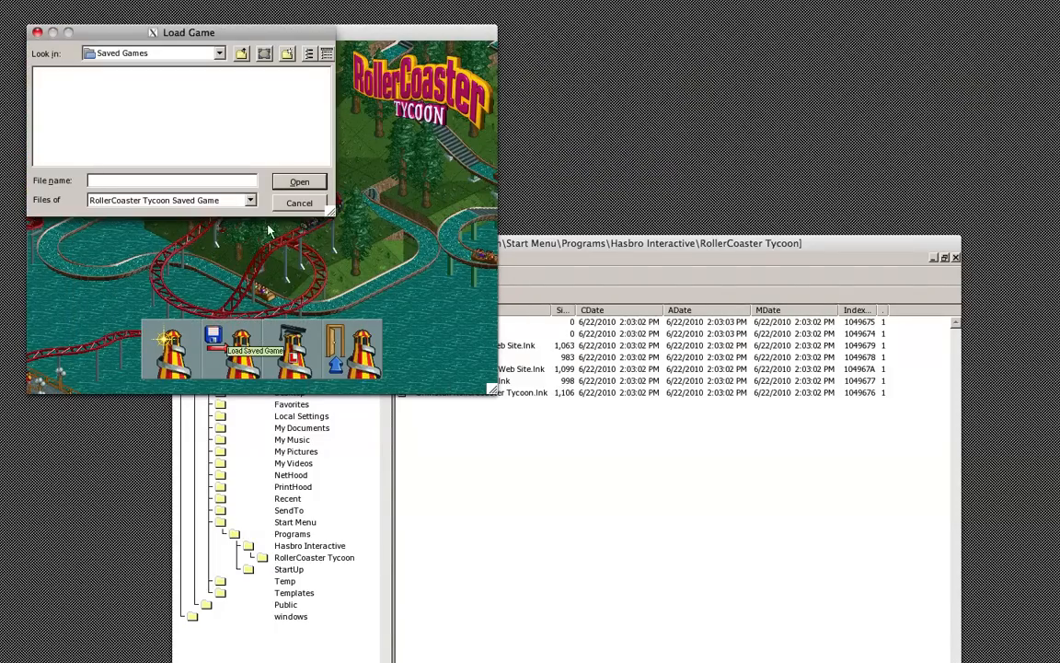
mouse_move(296, 216)
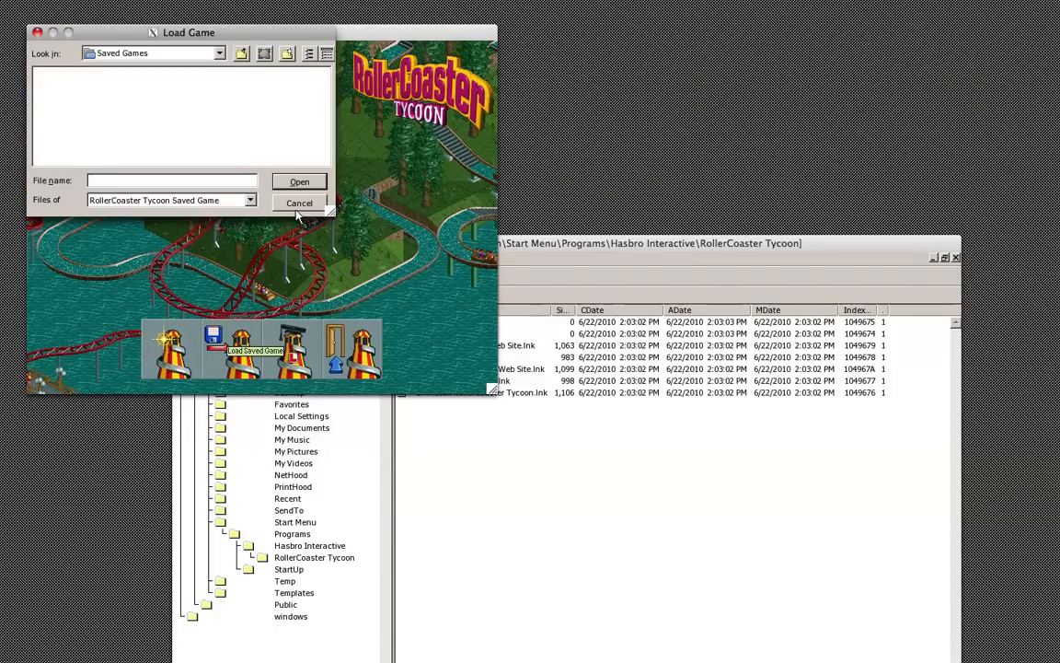
left_click(299, 203)
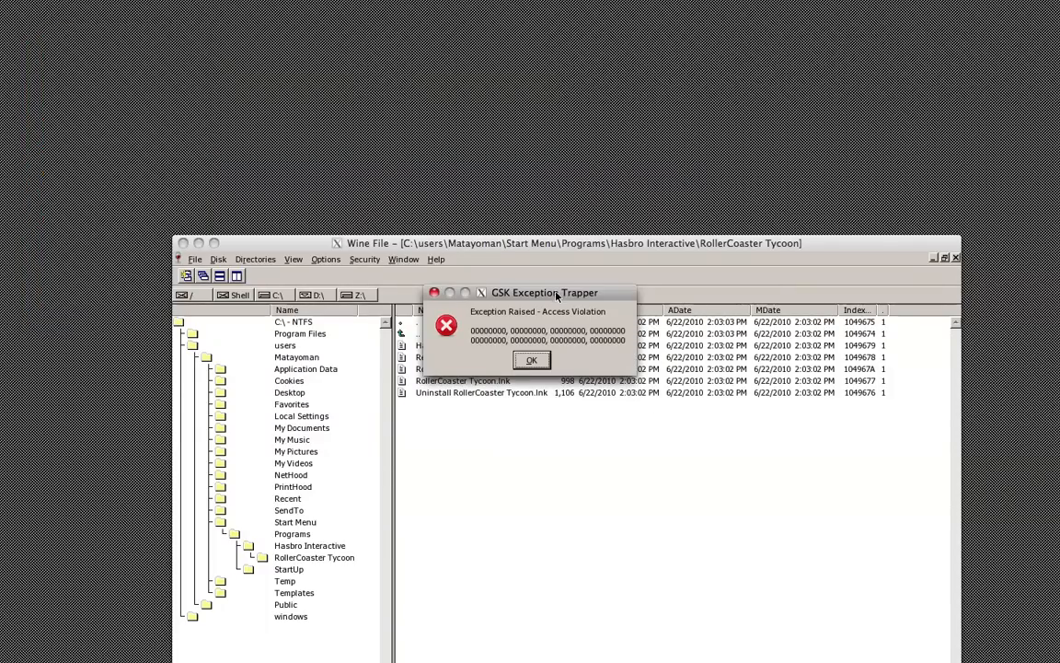
Move the GSK Exception Trapper access violation dialog aside and close it with OK
left_click_drag(543, 293, 492, 110)
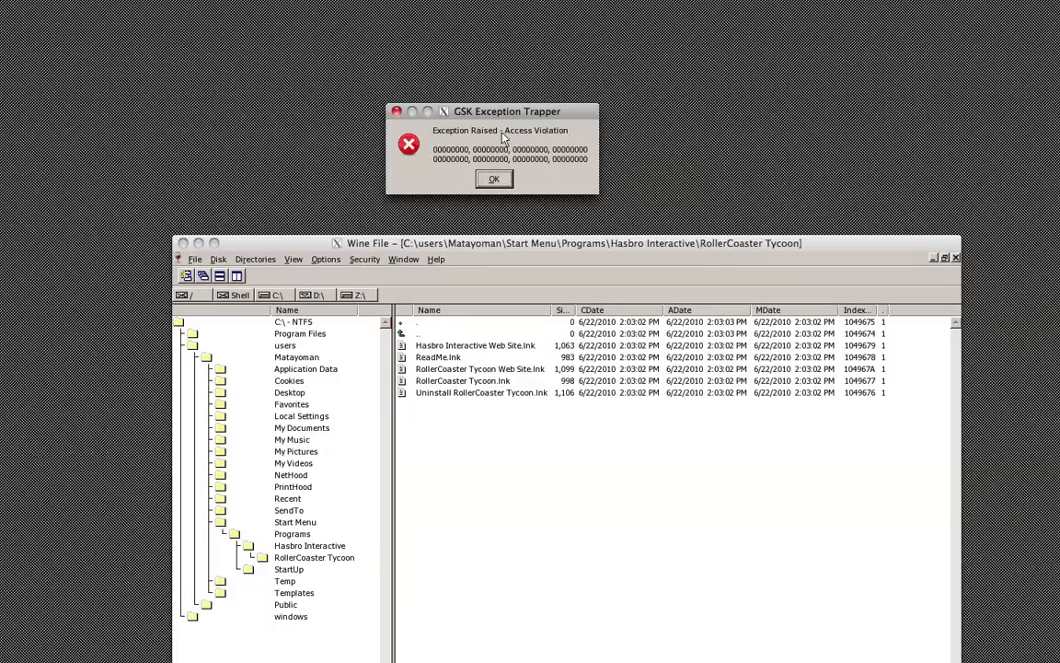
mouse_move(529, 138)
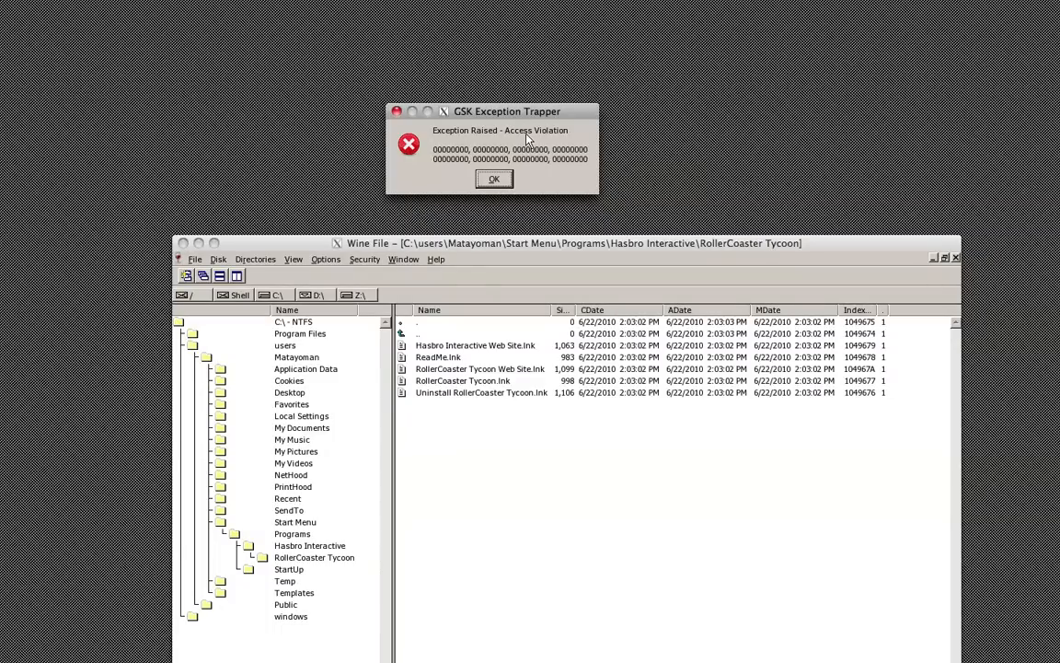
mouse_move(524, 176)
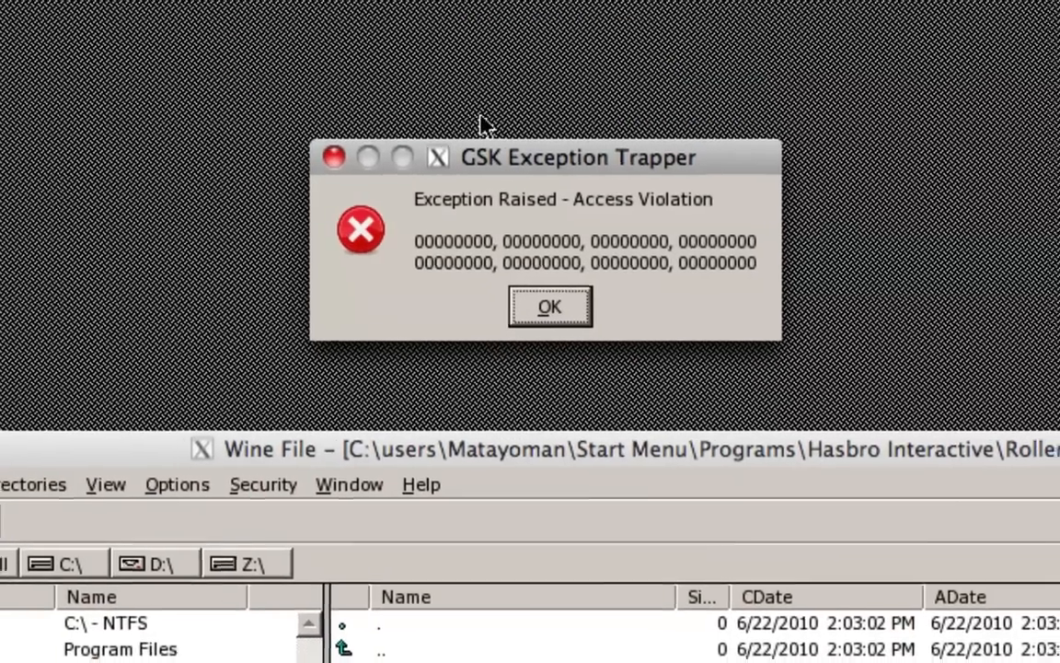
left_click(550, 305)
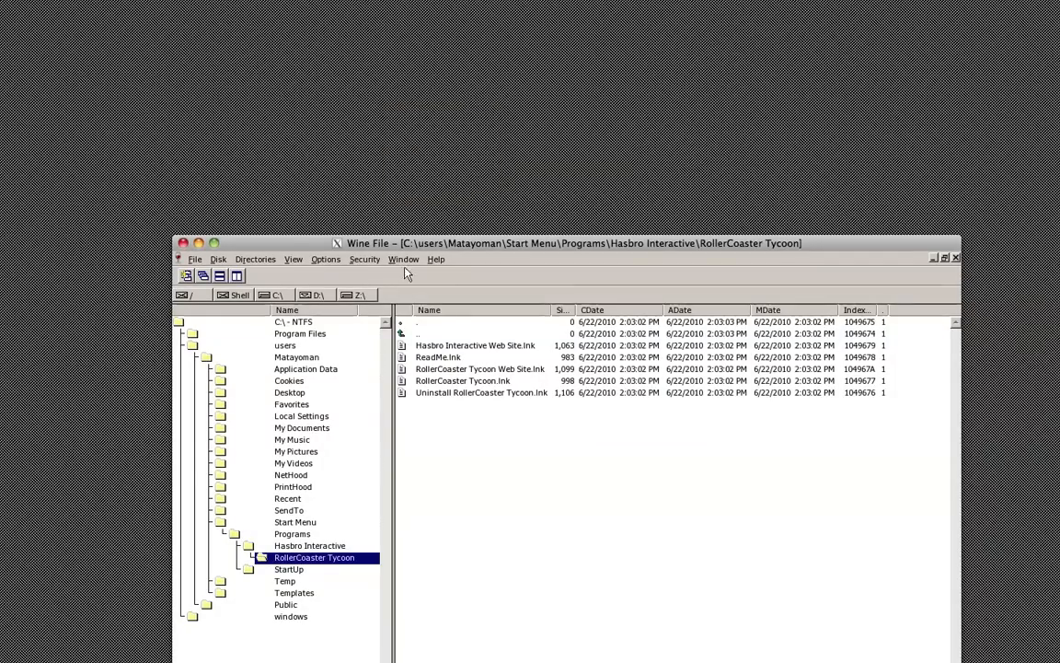
mouse_move(265, 241)
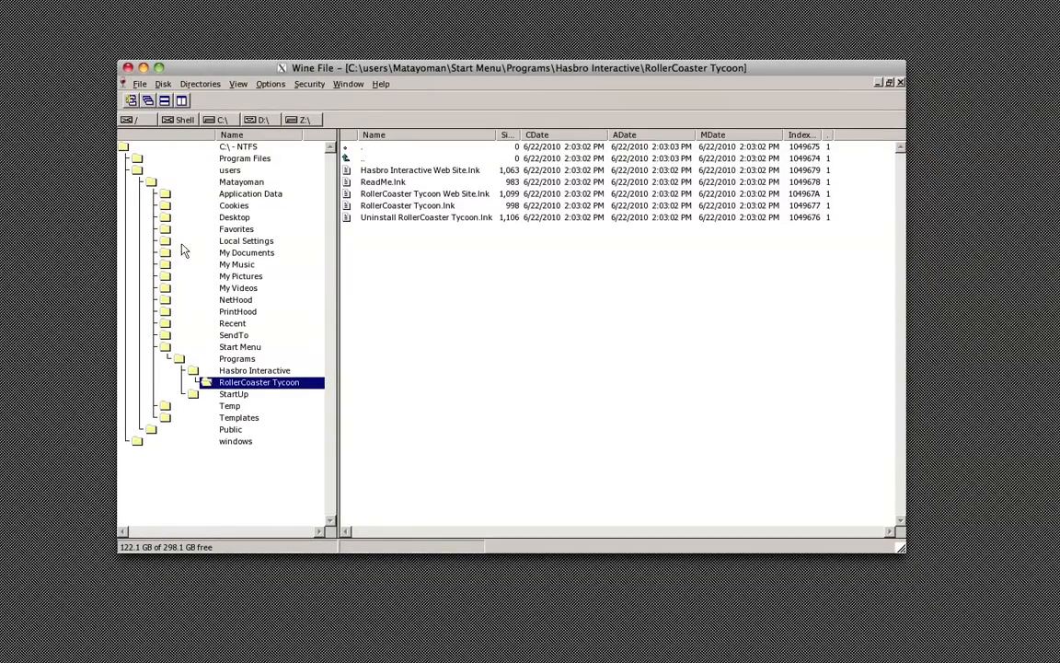
Open Hasbro Interactive\RollerCoaster Tycoon, expand its subfolders, and launch rct.exe
left_click(245, 158)
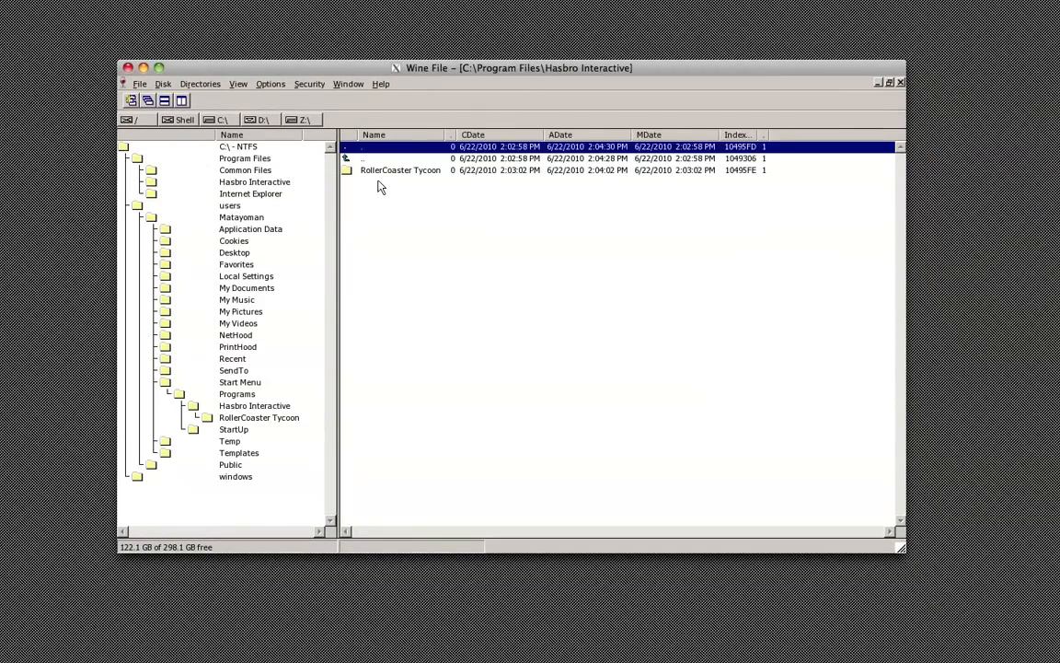
double_click(401, 170)
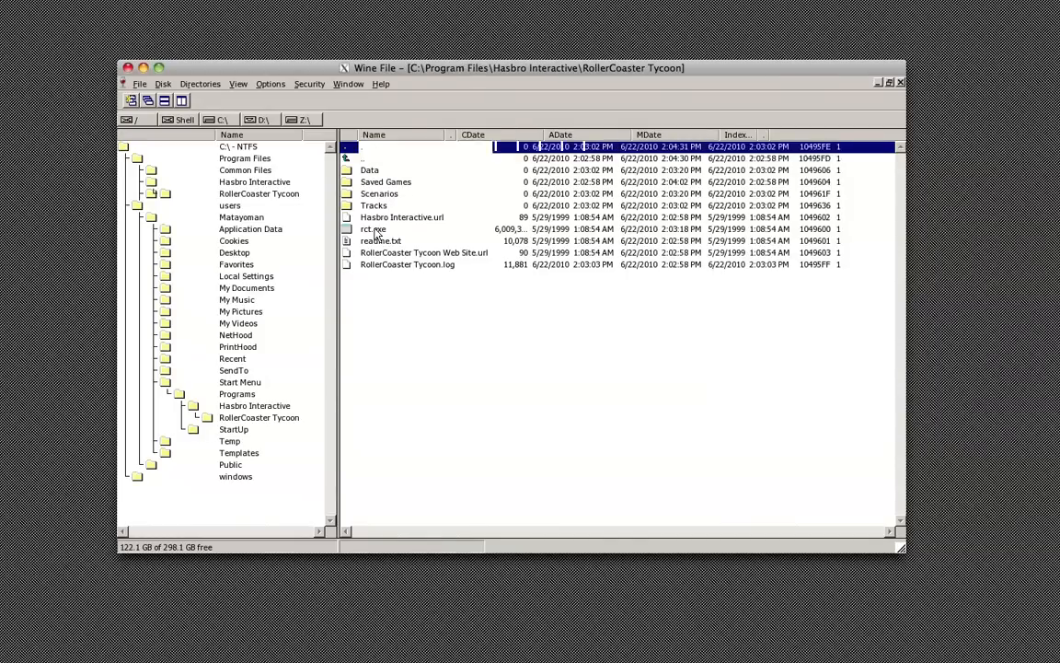
right_click(373, 228)
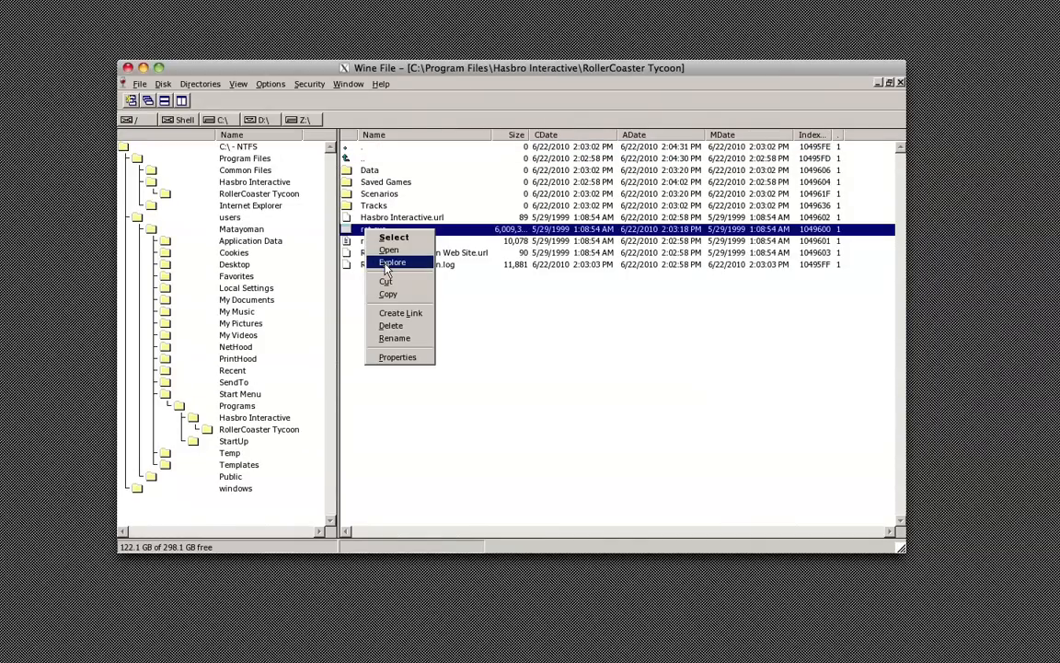
left_click(392, 262)
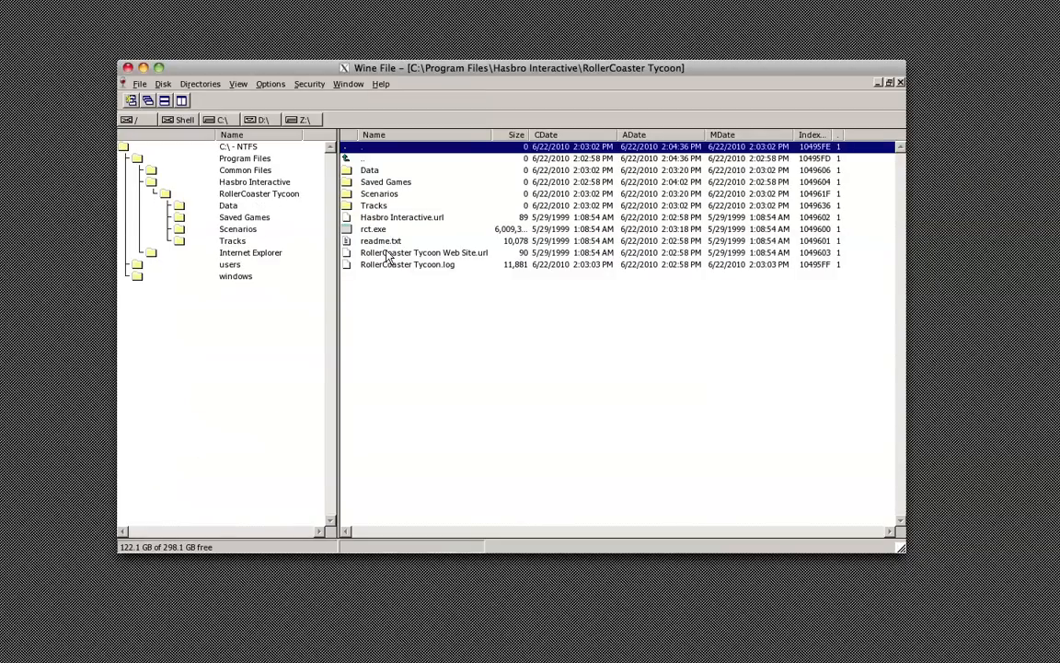
left_click(373, 228)
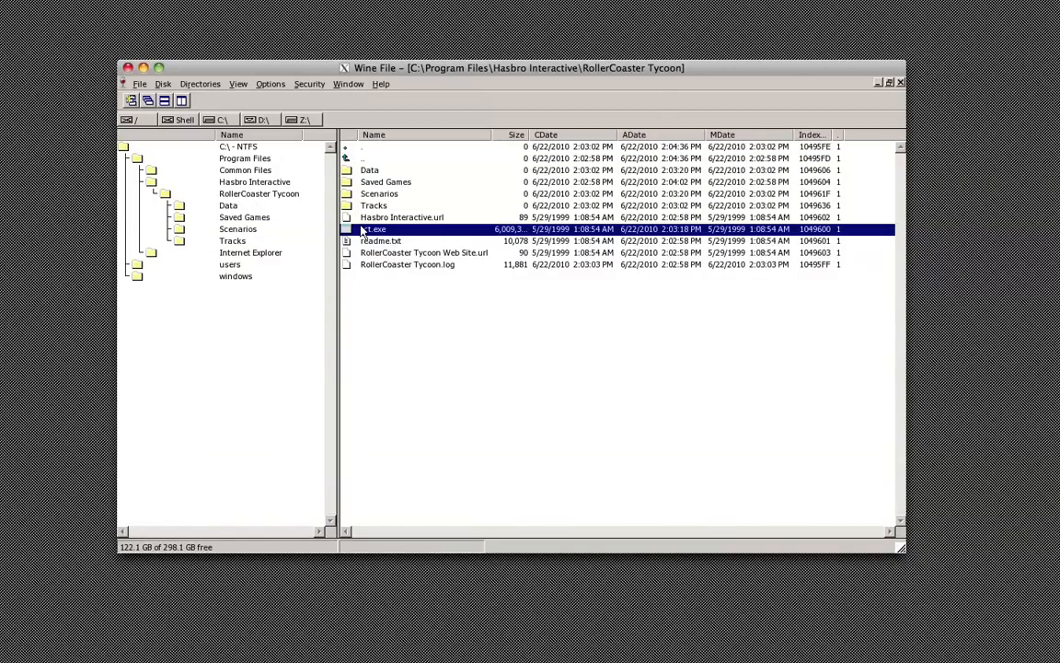
double_click(373, 228)
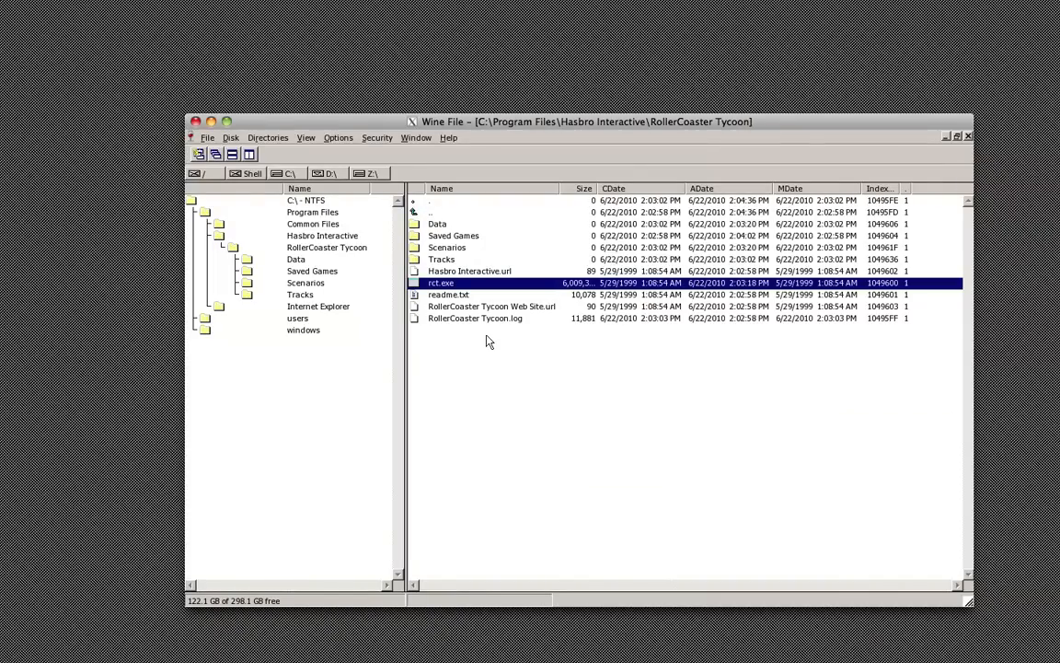
mouse_move(343, 226)
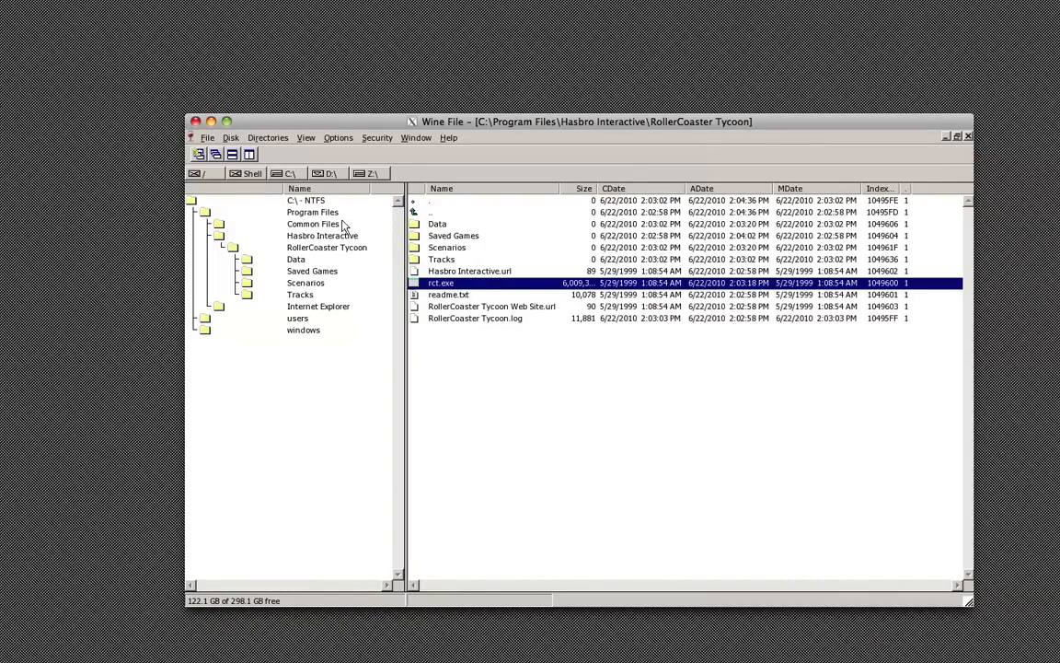
Open the Scenarios folder from the file list and select it in the tree
double_click(306, 282)
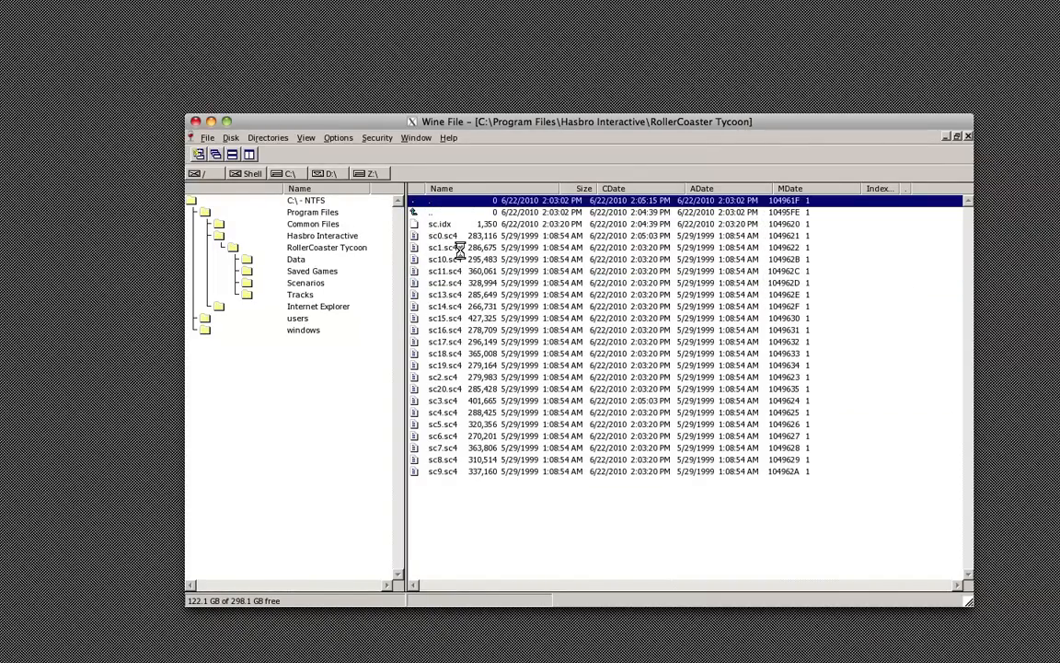
double_click(305, 283)
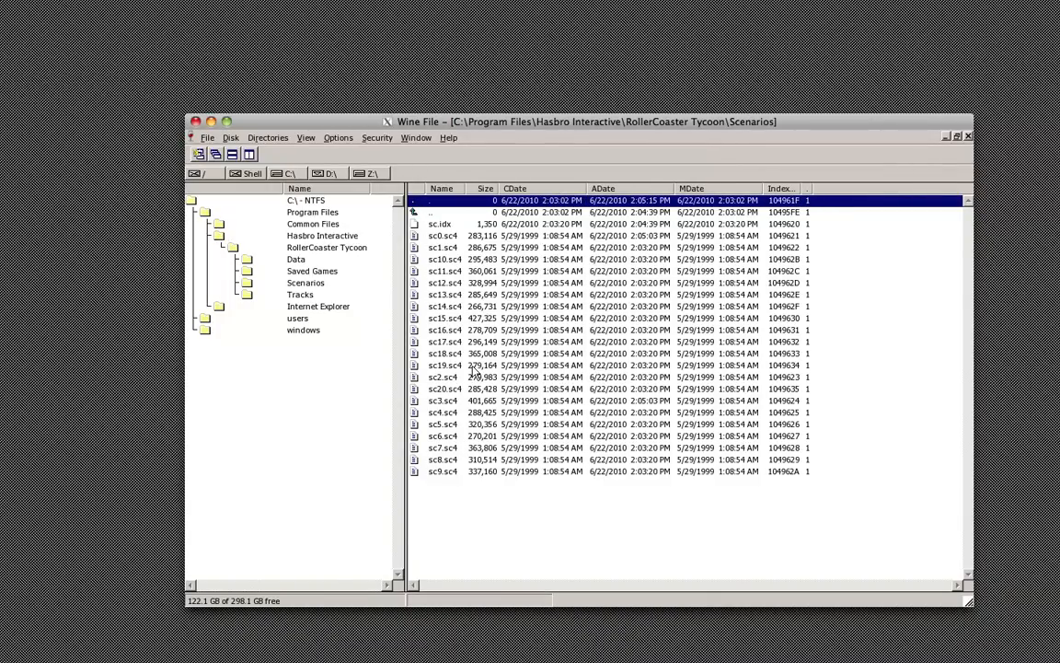
mouse_move(304, 221)
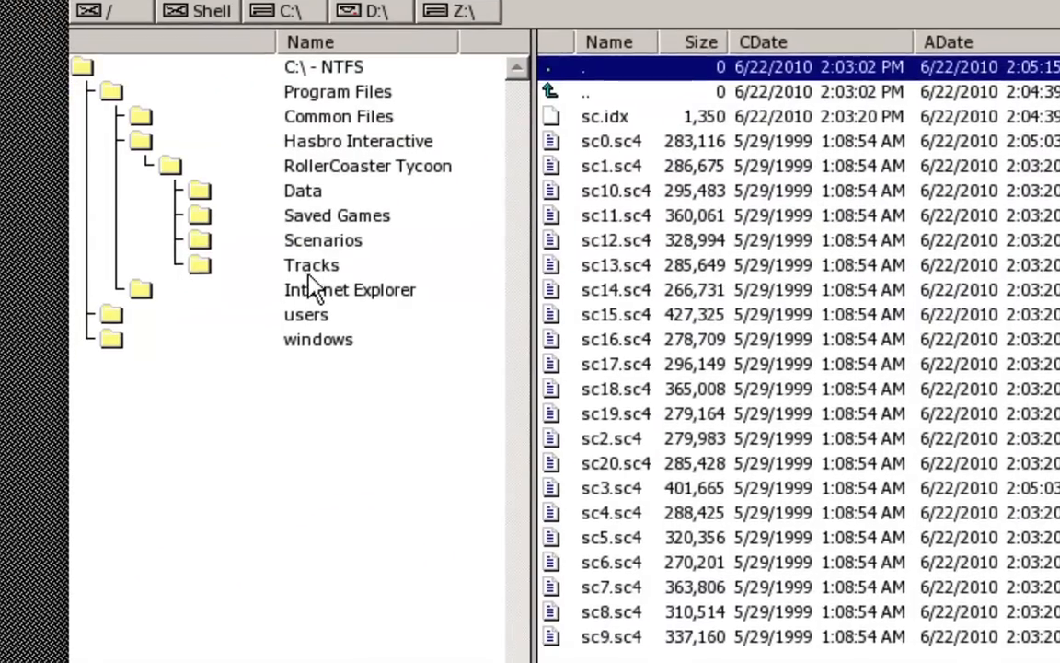
left_click(323, 240)
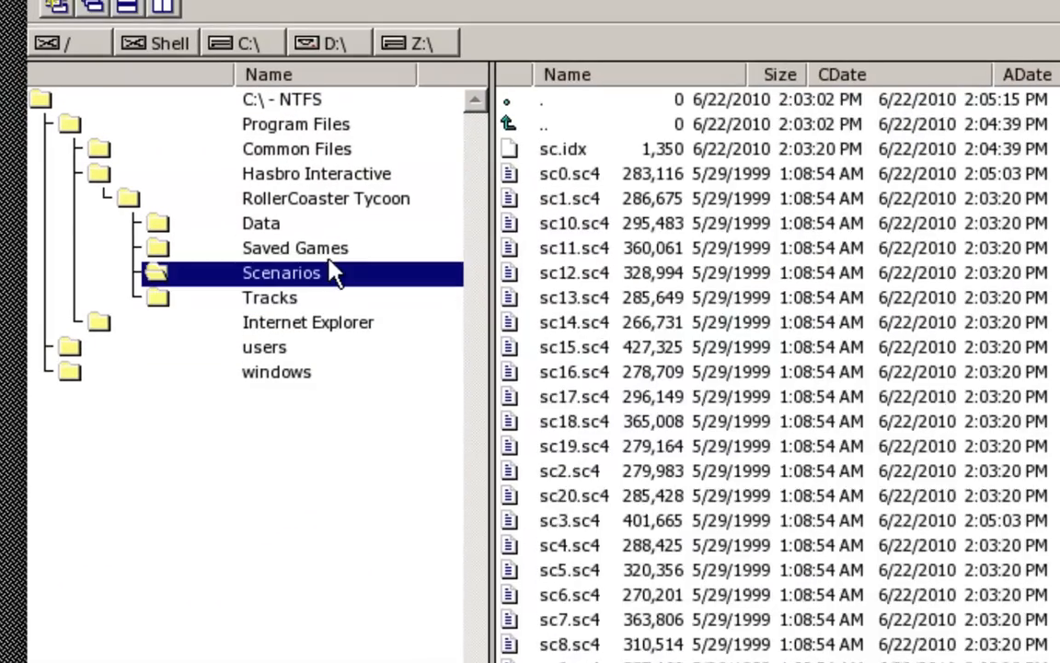
left_click(295, 247)
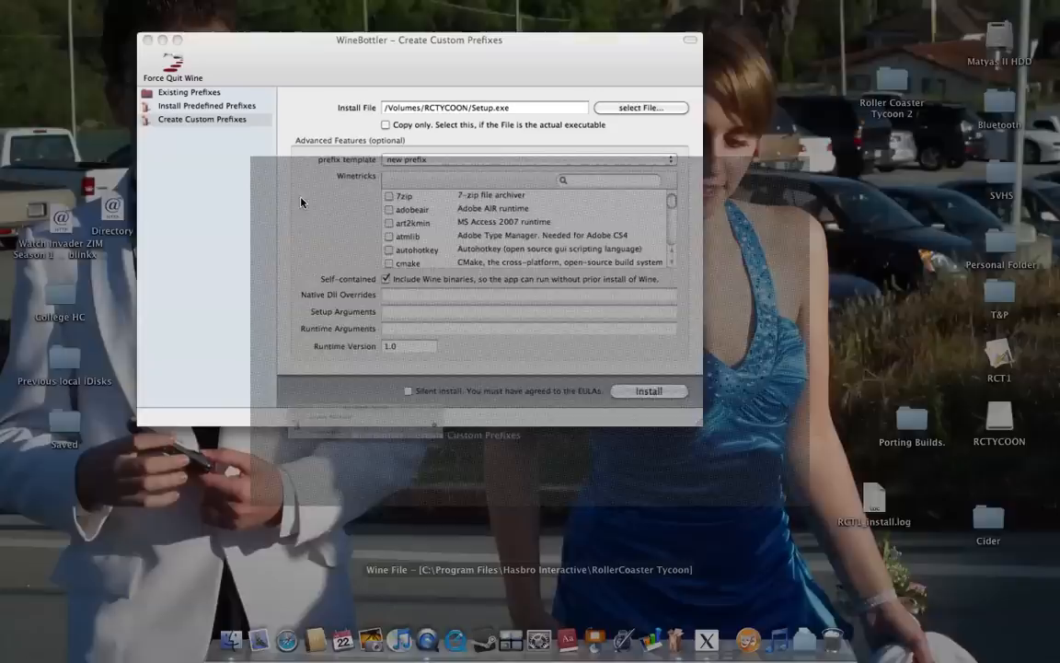
Bring the RCT1_install.log Console window forward from the error dialog and drag it up
left_click(649, 391)
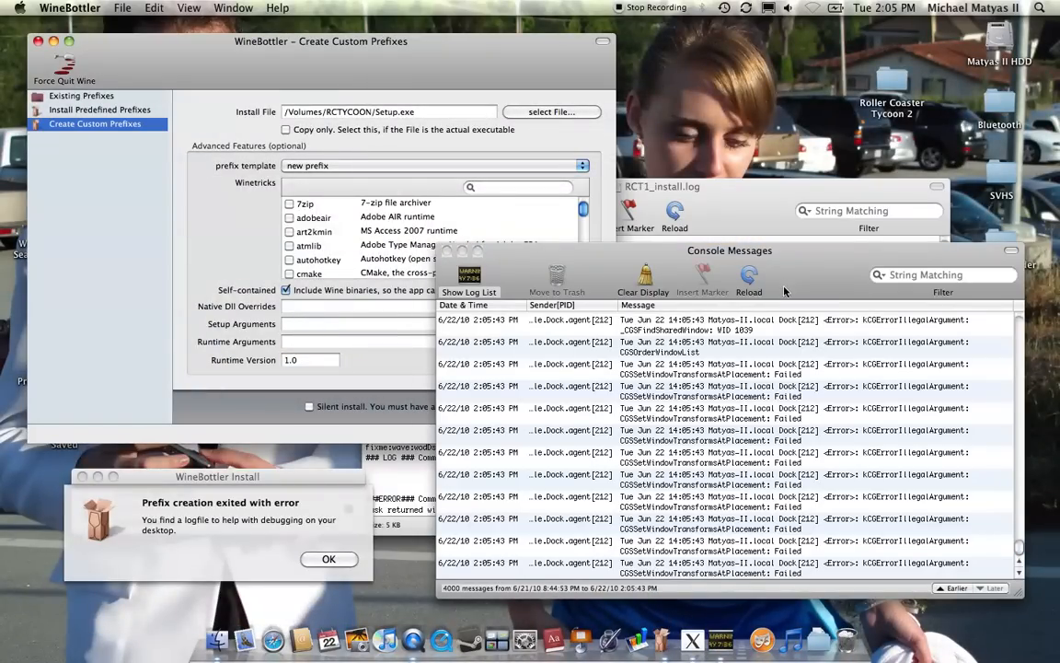
left_click(667, 163)
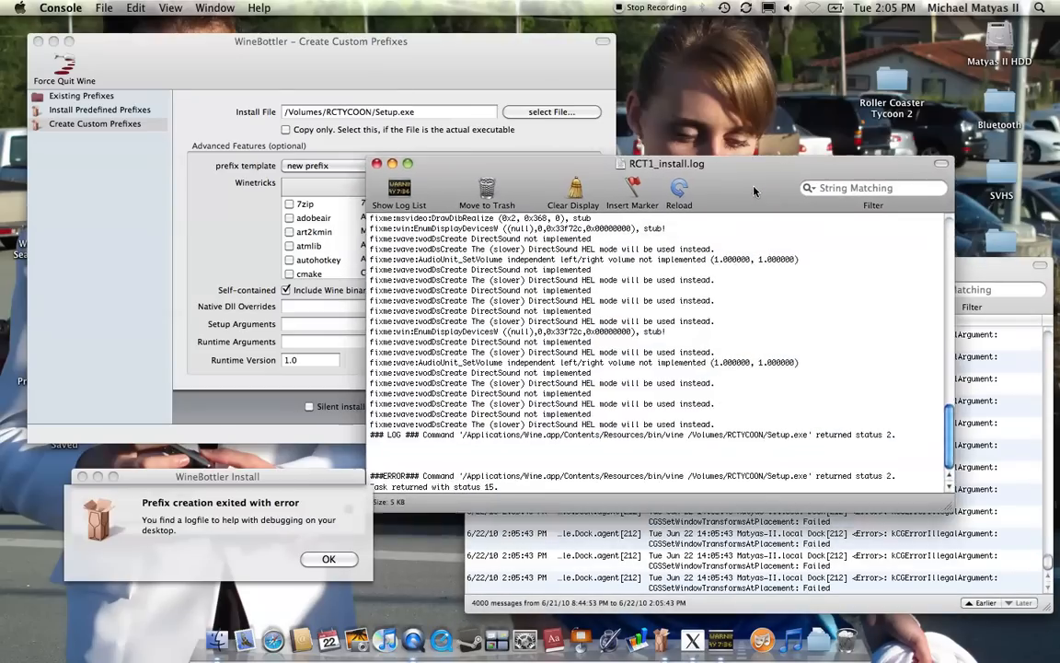
left_click_drag(666, 163, 710, 85)
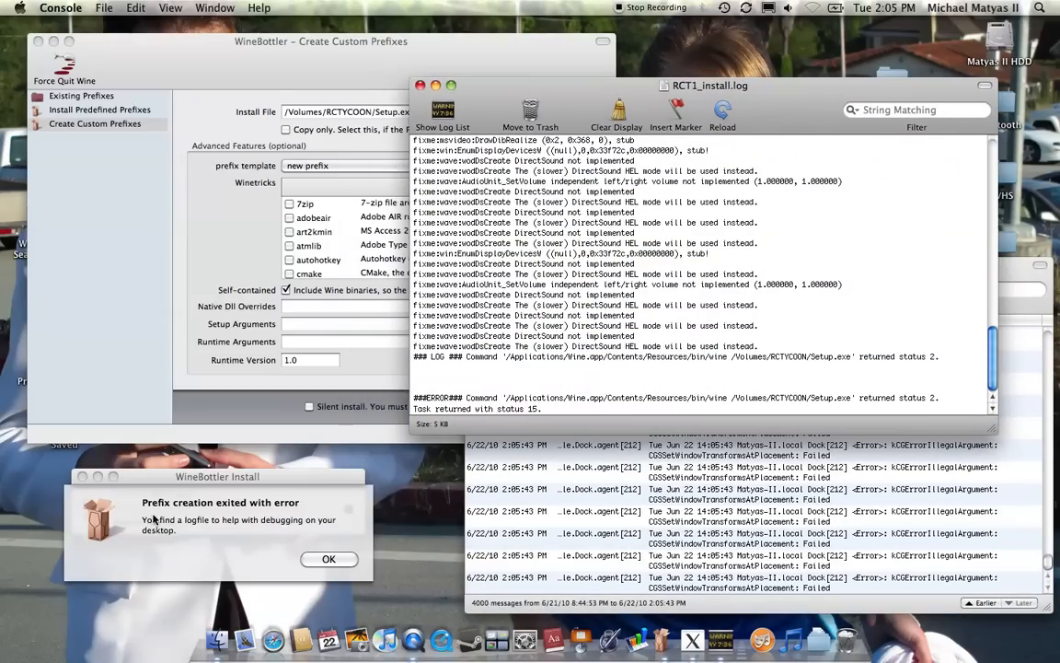
mouse_move(280, 480)
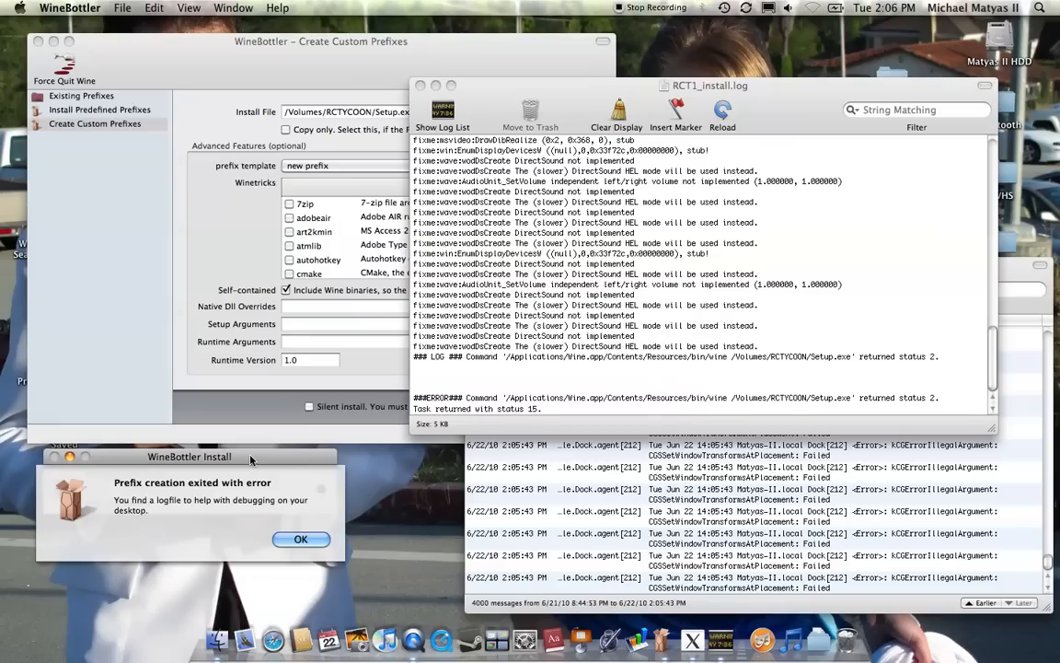
mouse_move(384, 638)
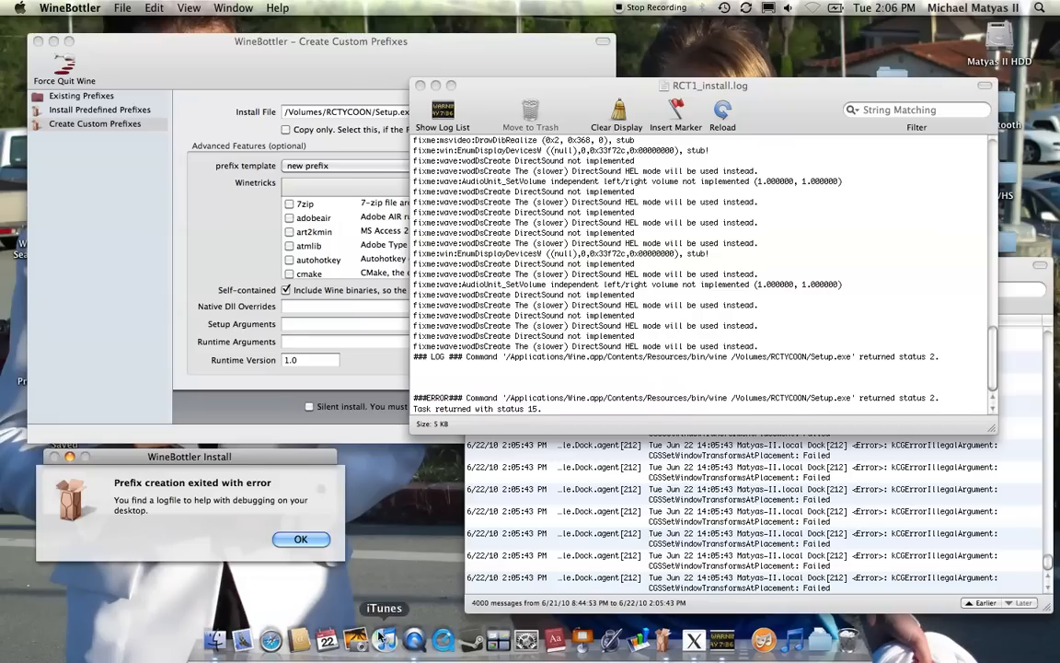